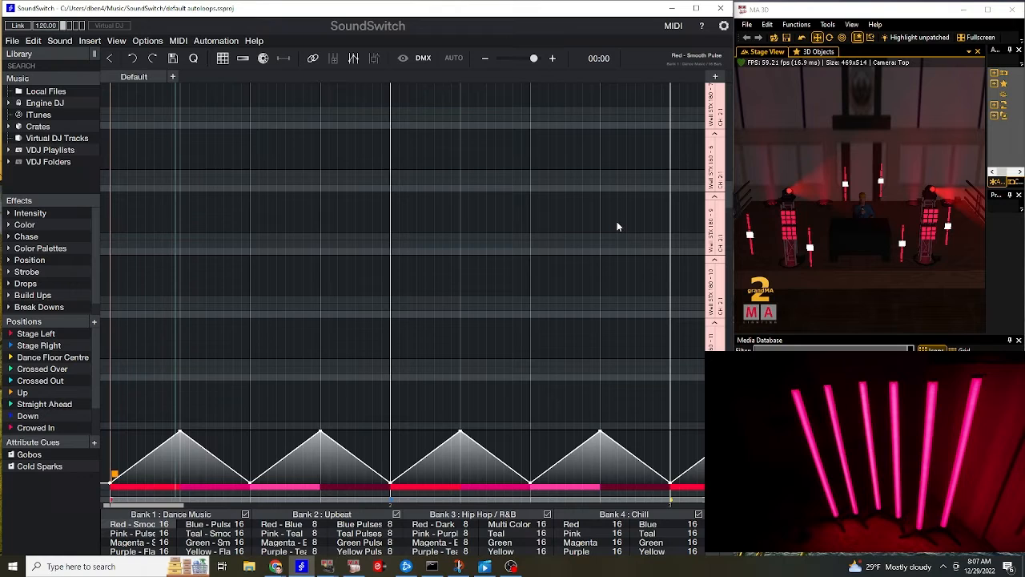
Step: Mark a long time range across the tube group track for the first effect
drag(399, 183, 503, 189)
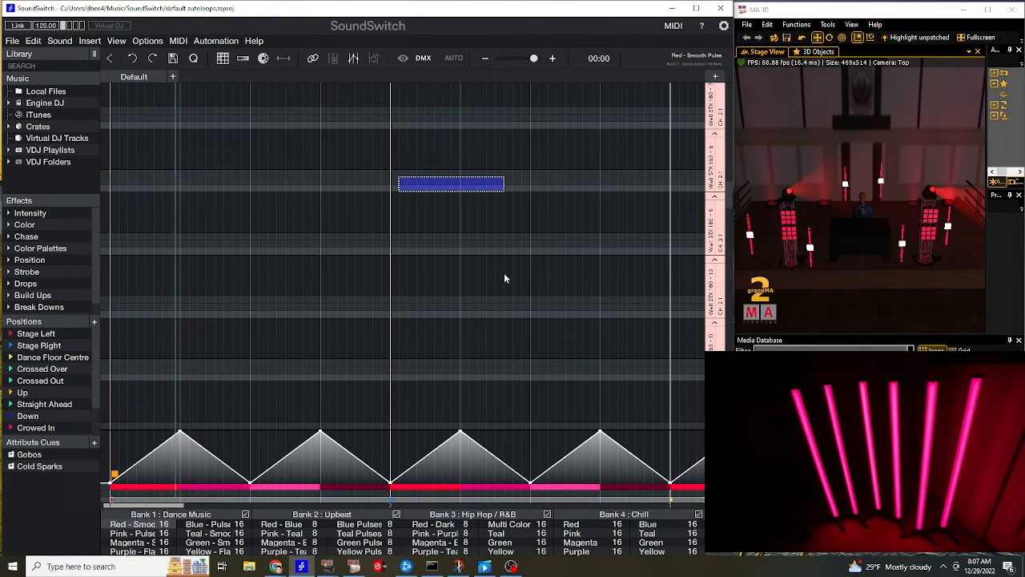
mouse_move(503, 282)
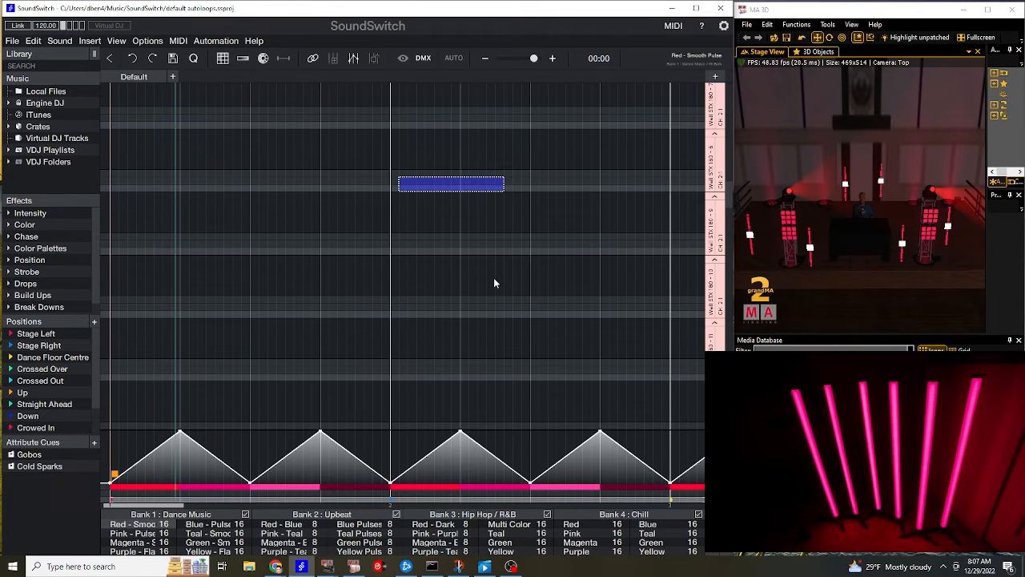
mouse_move(452, 304)
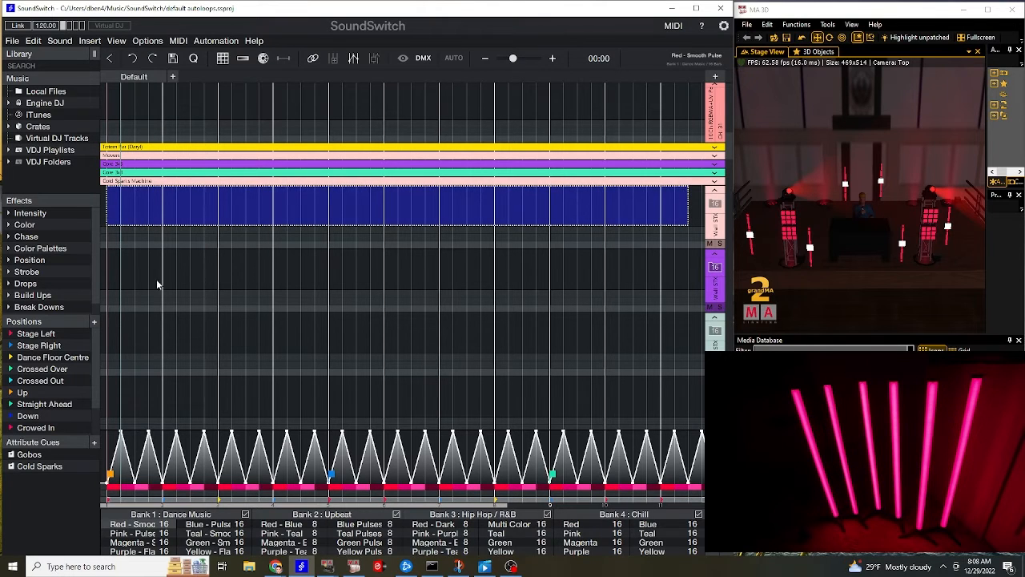
Step: Add a Color Chase to the marked tube range and choose which tracks it affects
click(25, 224)
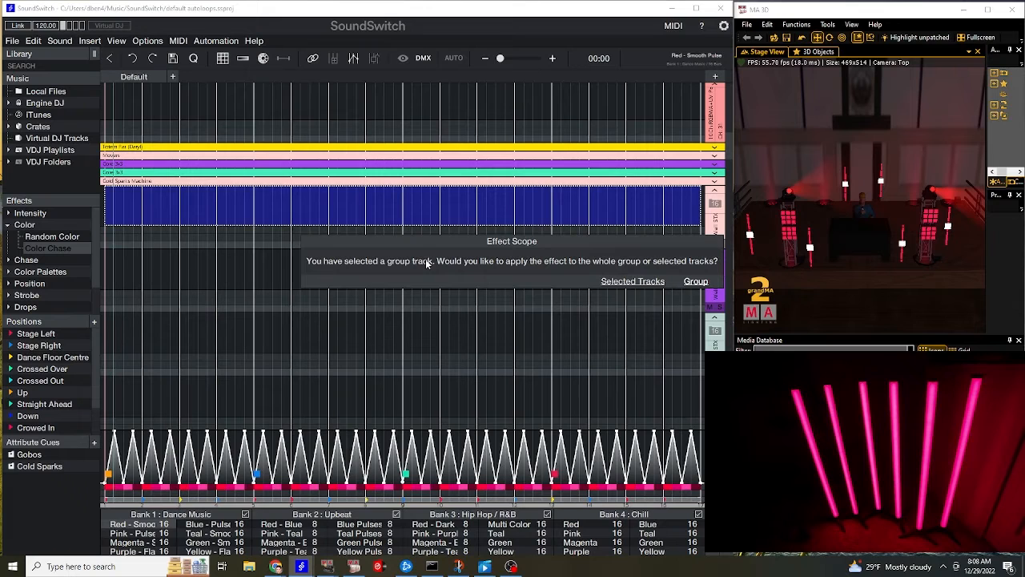
mouse_move(55, 247)
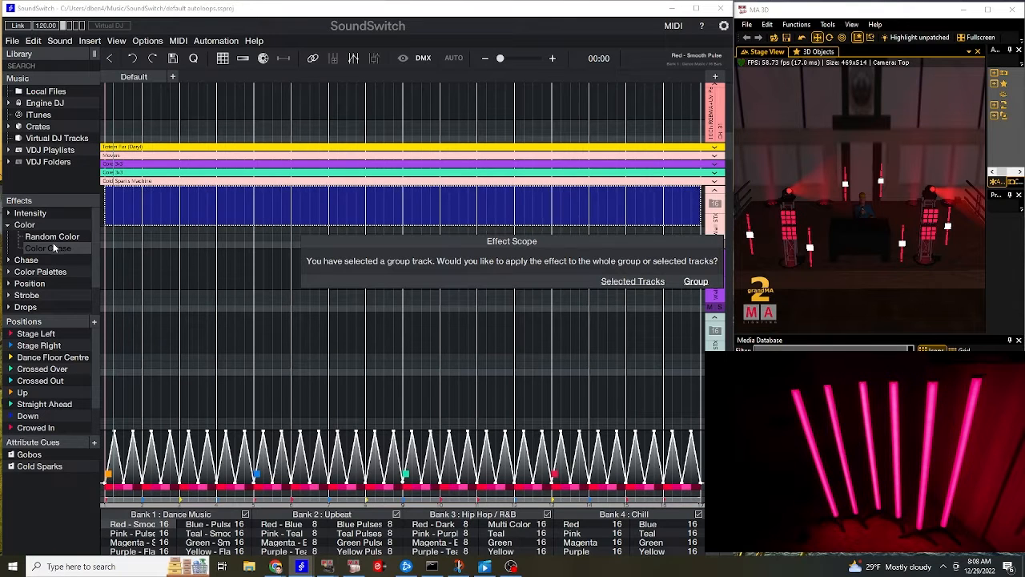
click(695, 280)
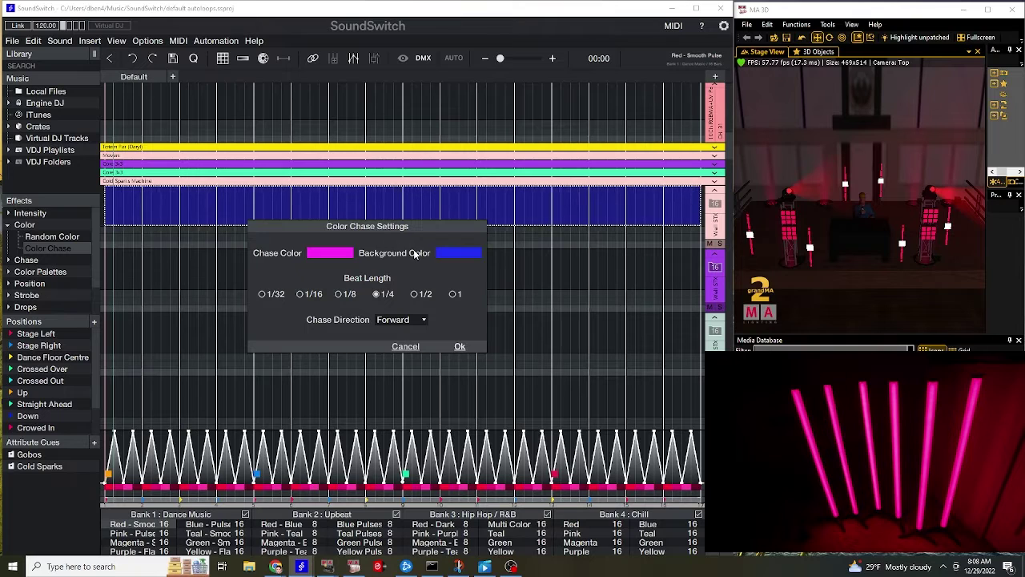
mouse_move(394, 243)
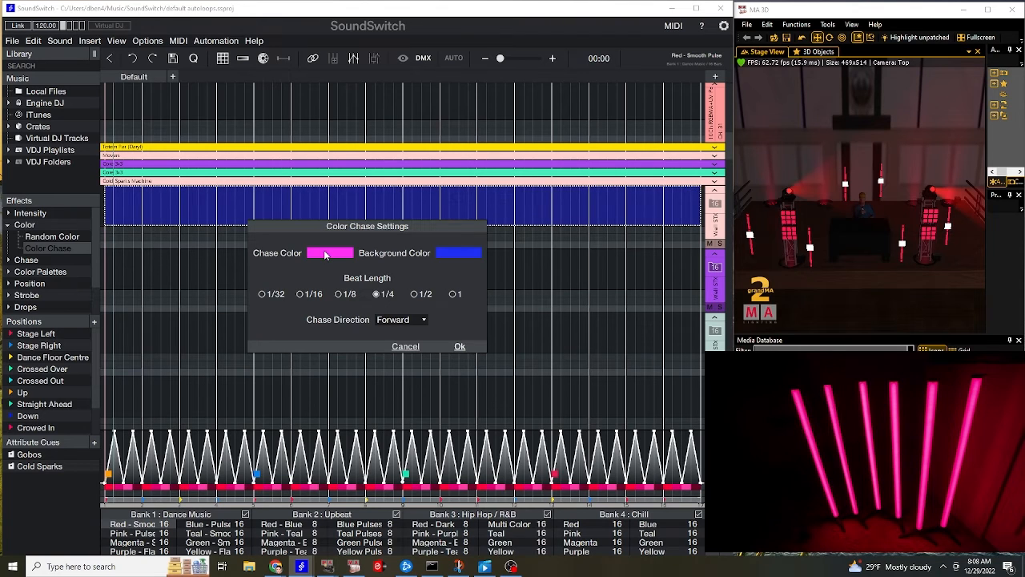
mouse_move(319, 256)
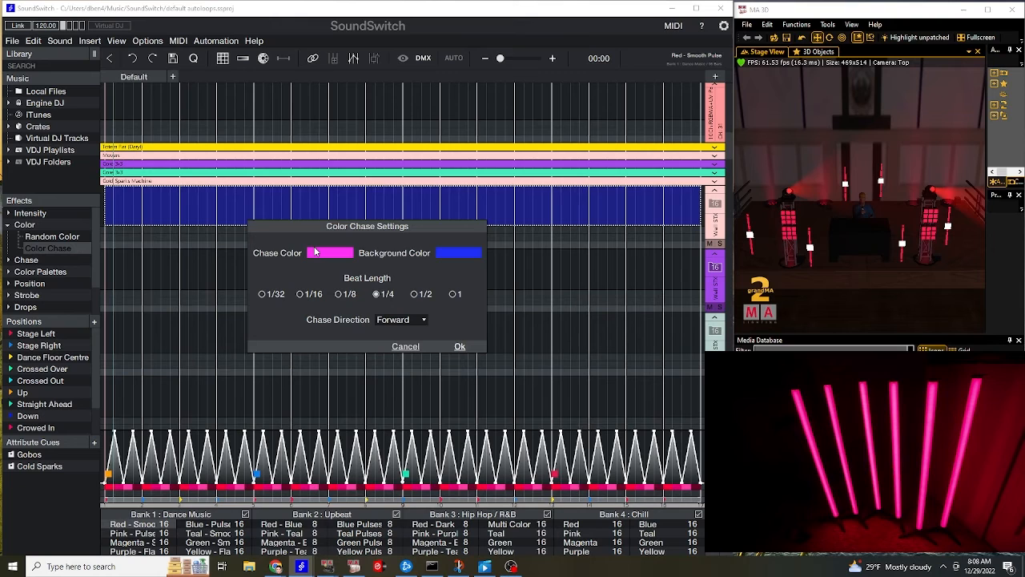
click(262, 294)
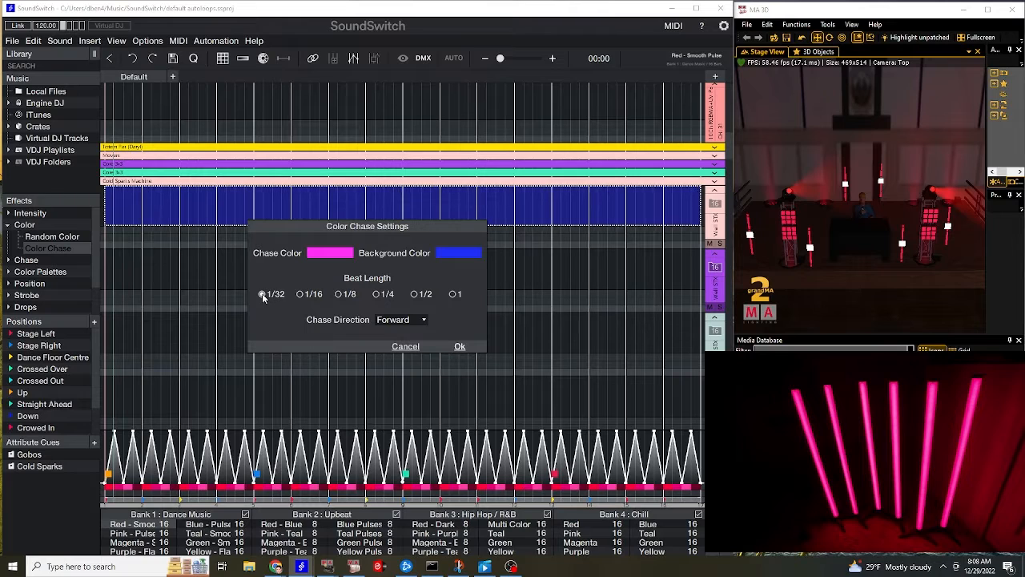
mouse_move(388, 254)
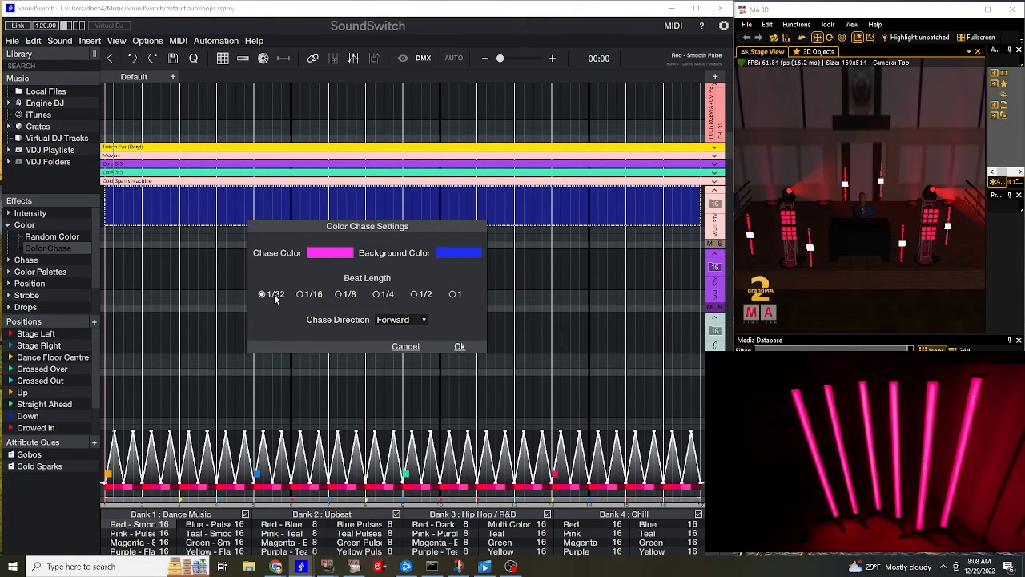
Step: Set the chase to bounce with a black background and confirm the settings
click(400, 320)
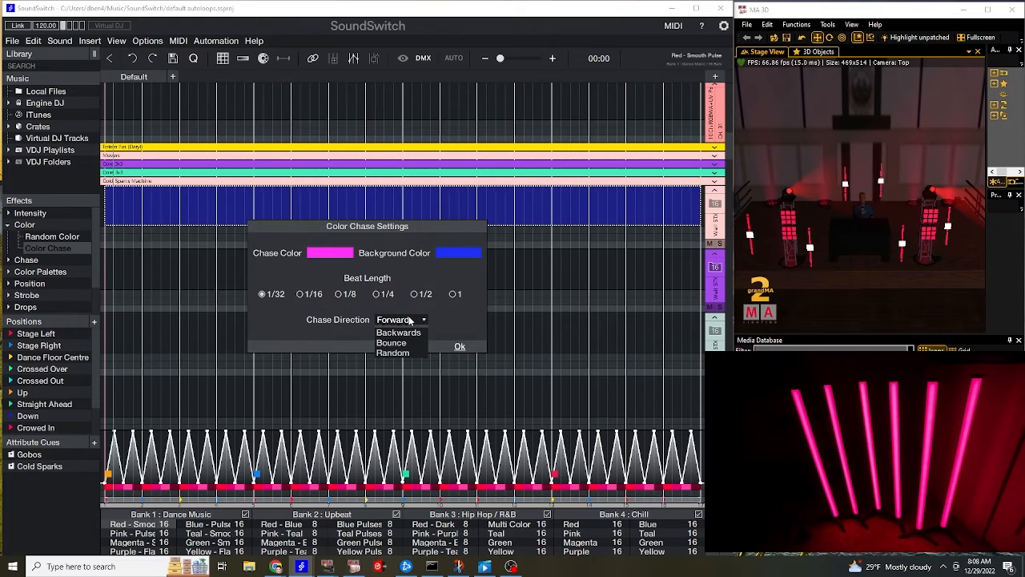
click(391, 343)
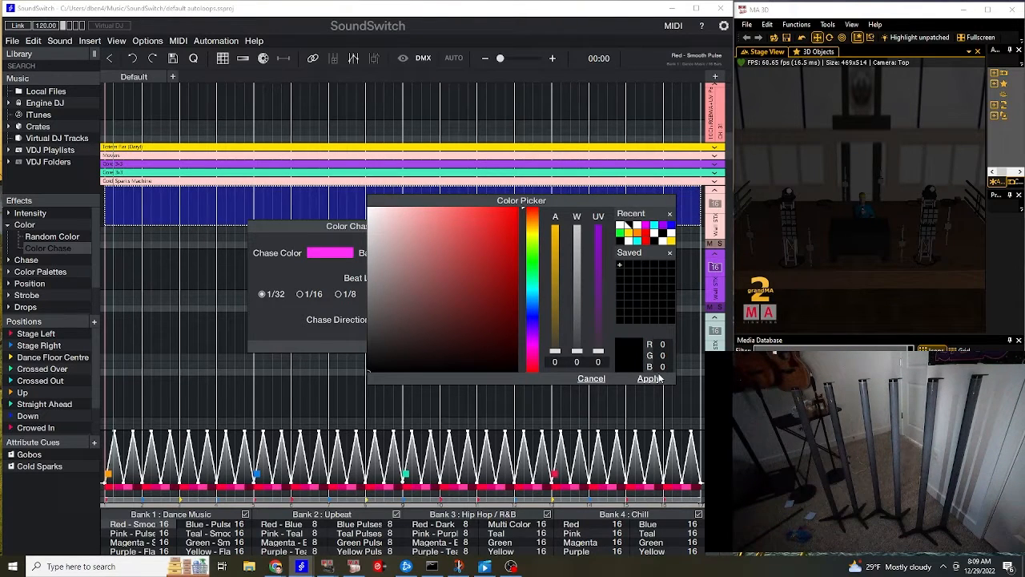
click(647, 378)
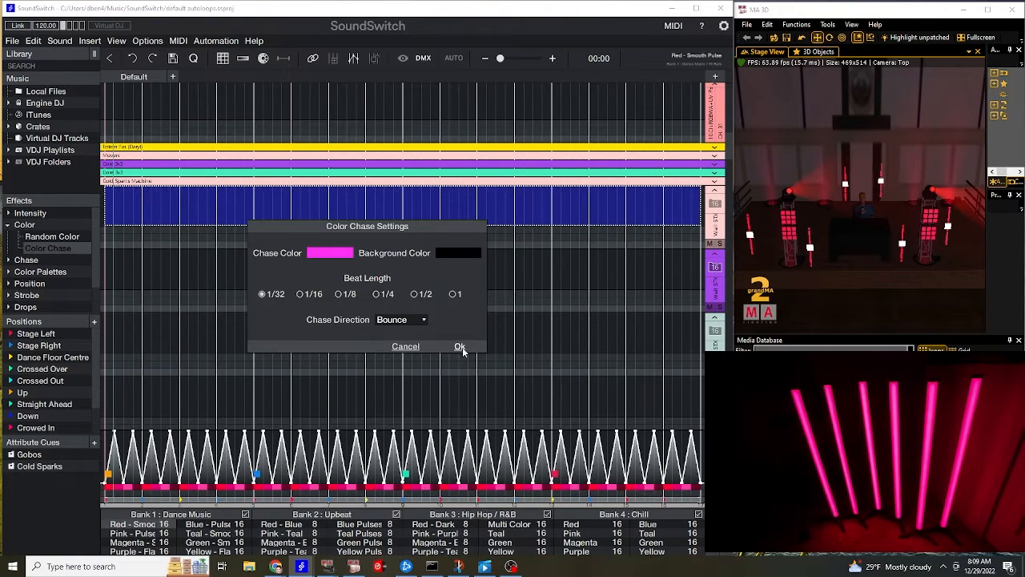
click(458, 346)
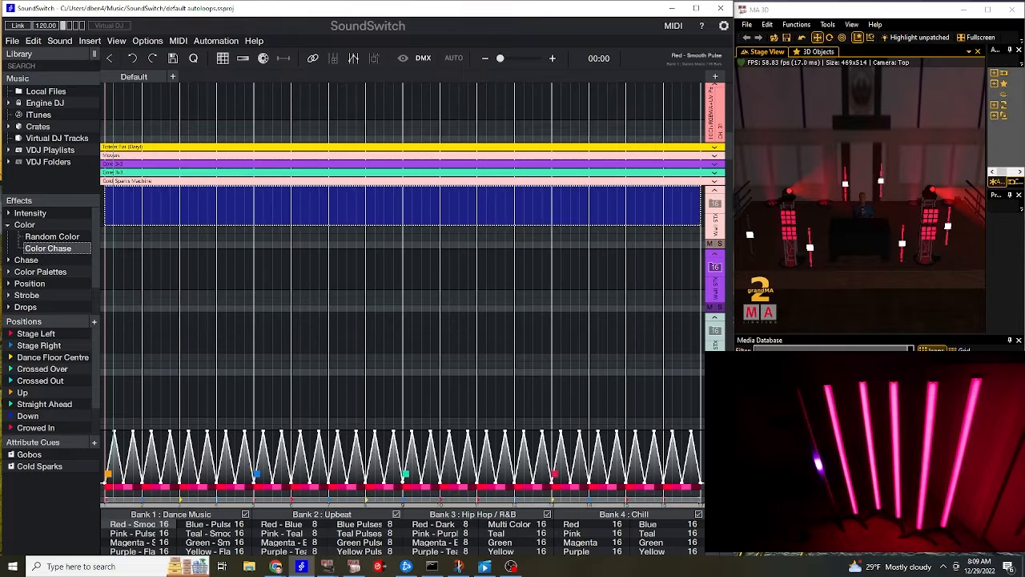
Step: Add a Random Intensity effect to the tube group range and pick its track scope
click(31, 211)
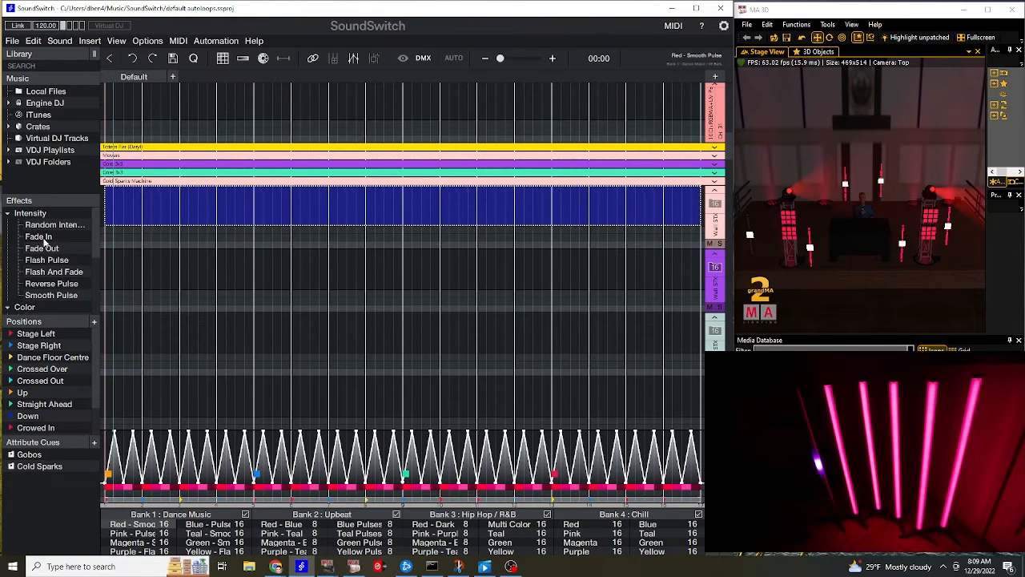
click(38, 237)
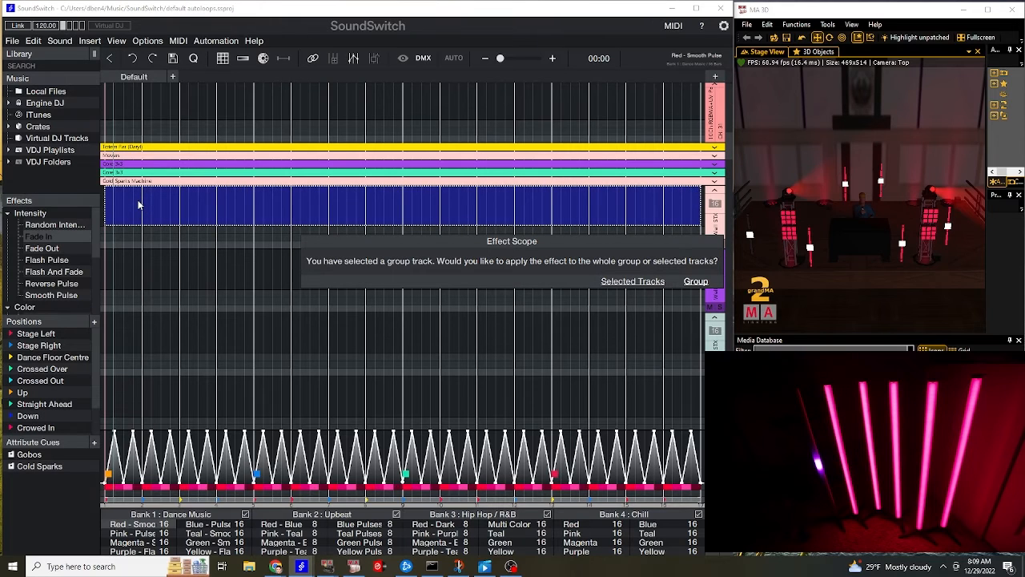
click(632, 280)
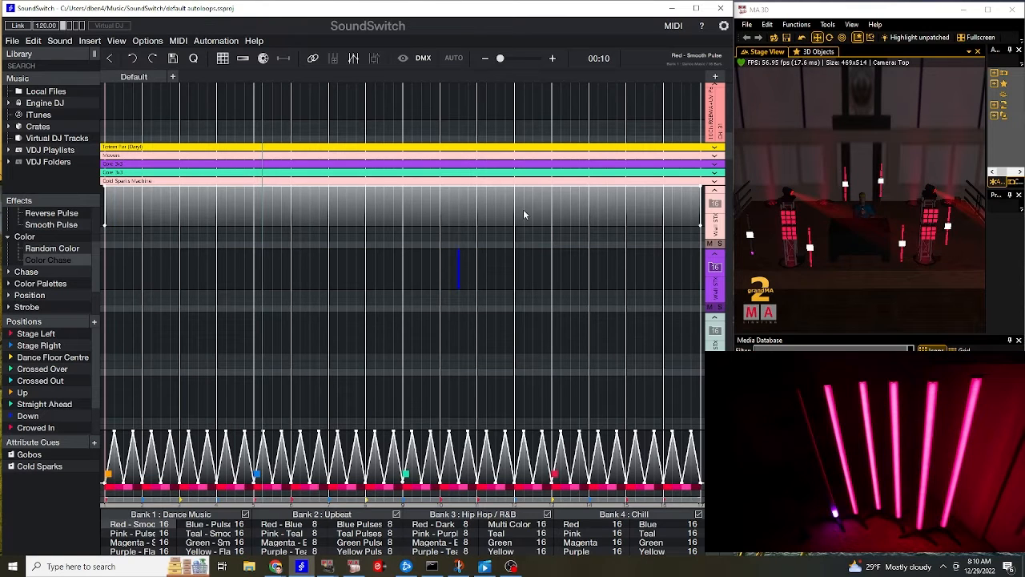
mouse_move(464, 386)
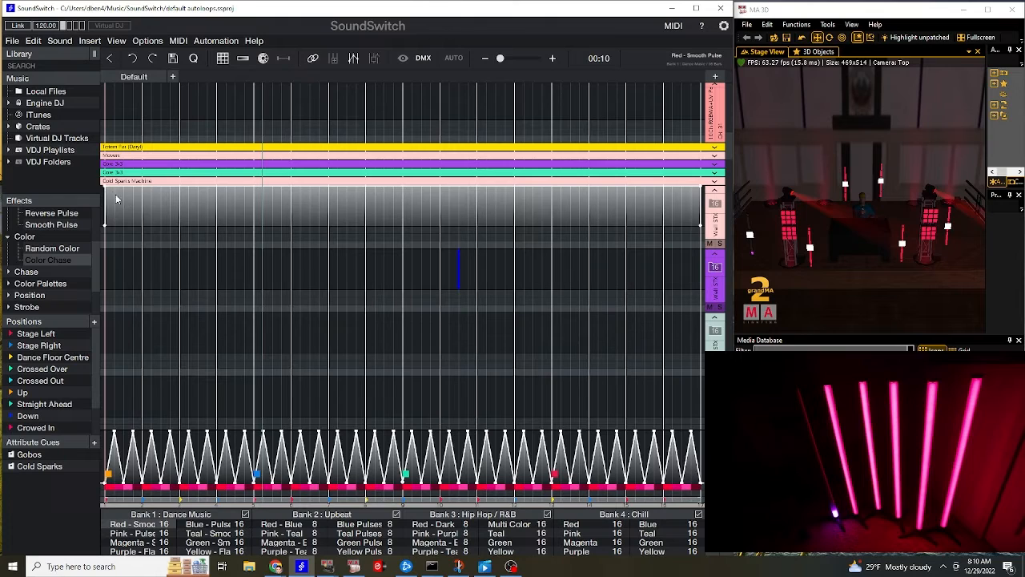
mouse_move(581, 411)
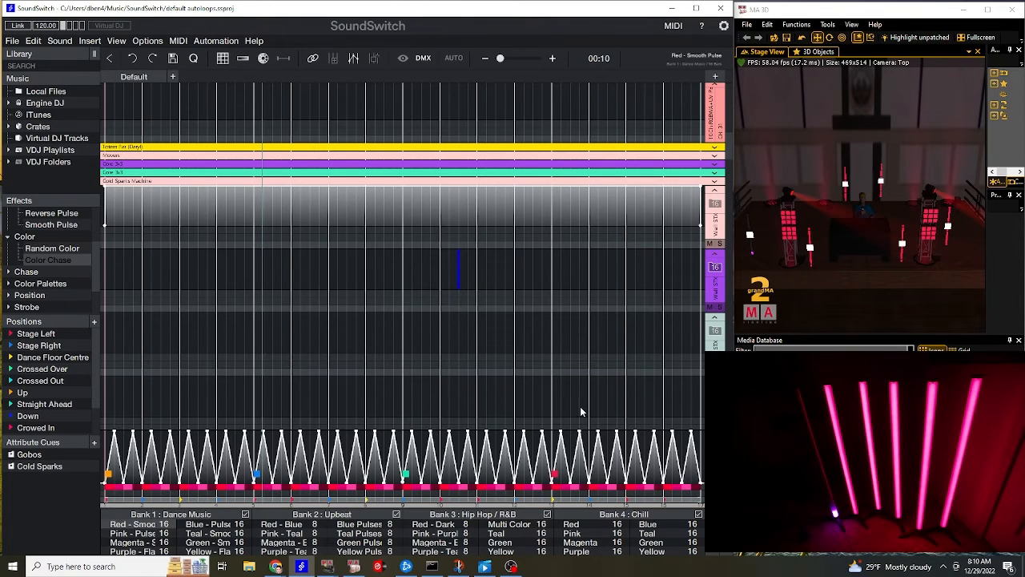
mouse_move(823, 183)
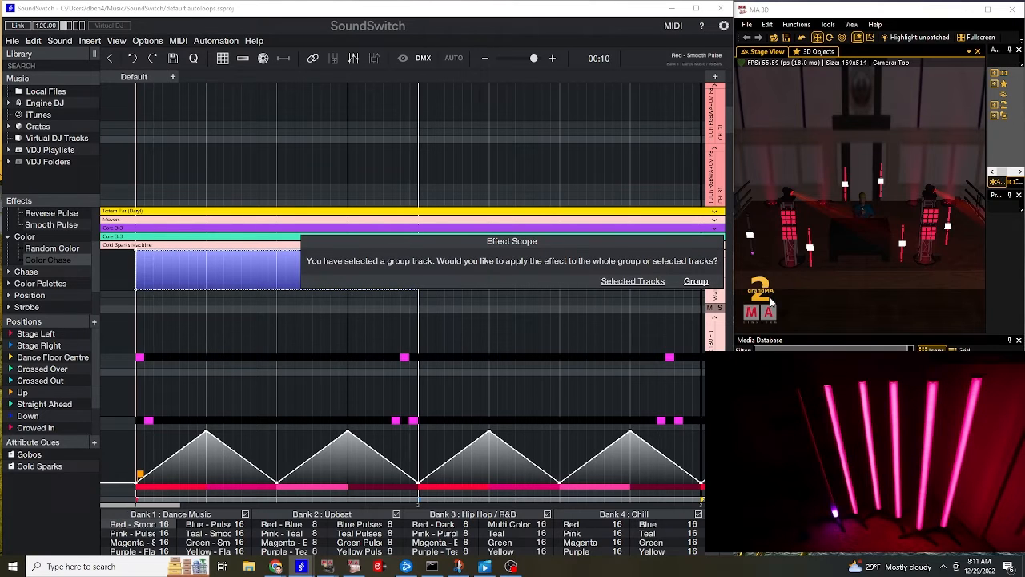
Step: Scope the new Color Chase to the tracks, set 1/16 beat length and confirm
click(695, 280)
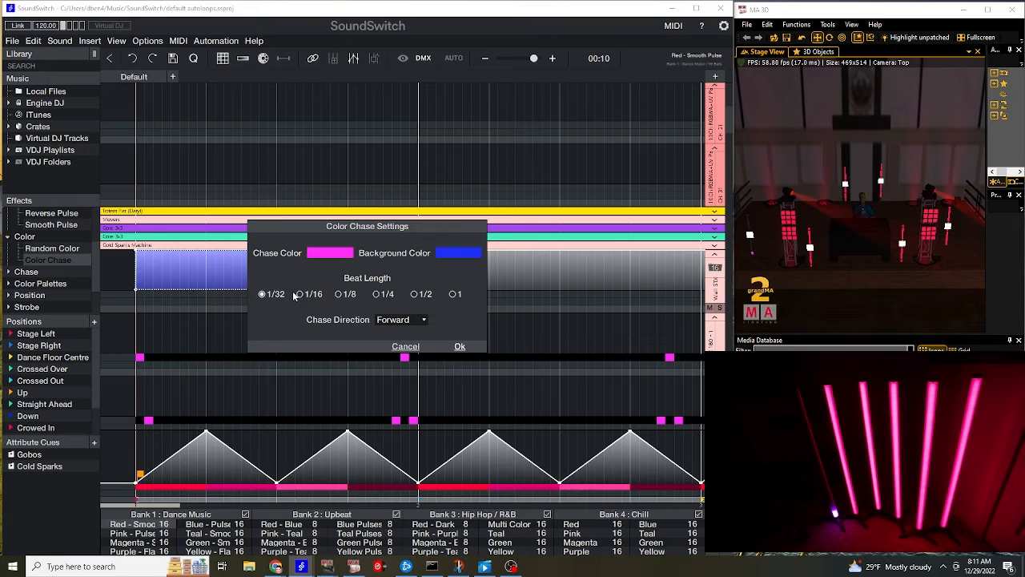
click(299, 295)
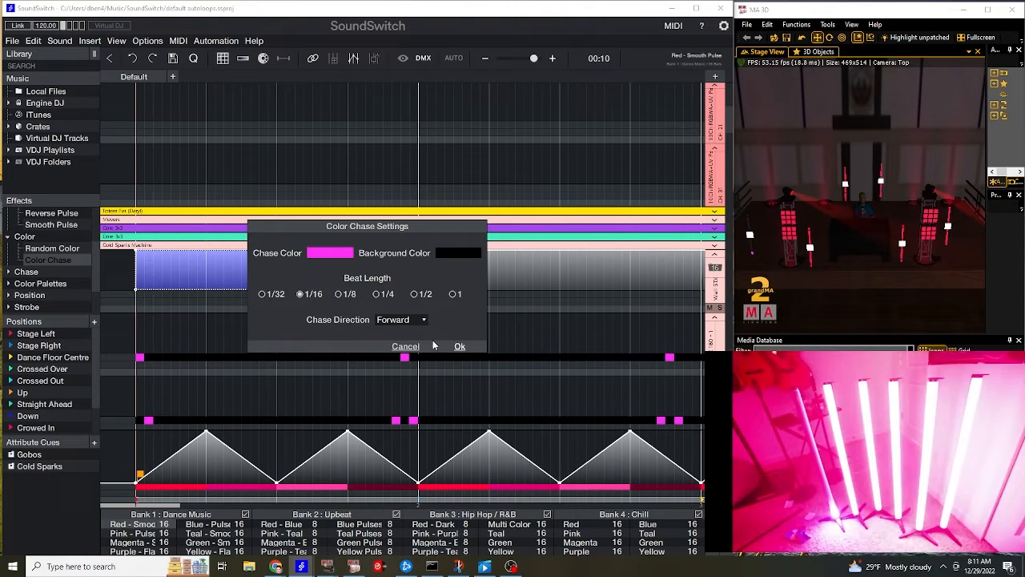
click(458, 345)
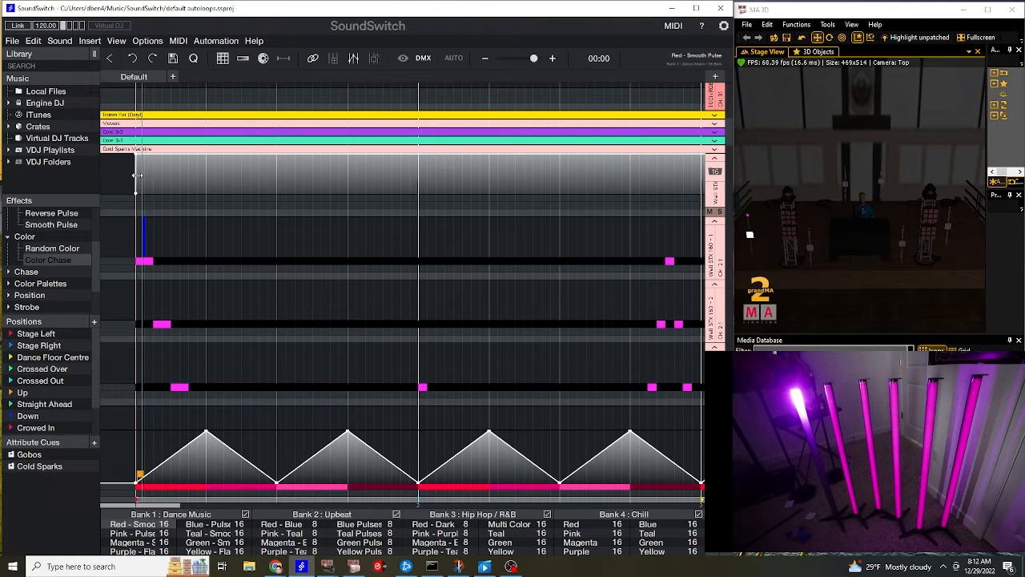
Step: Mark a range on the top track and set up another pink Color Chase over it
drag(136, 176, 417, 193)
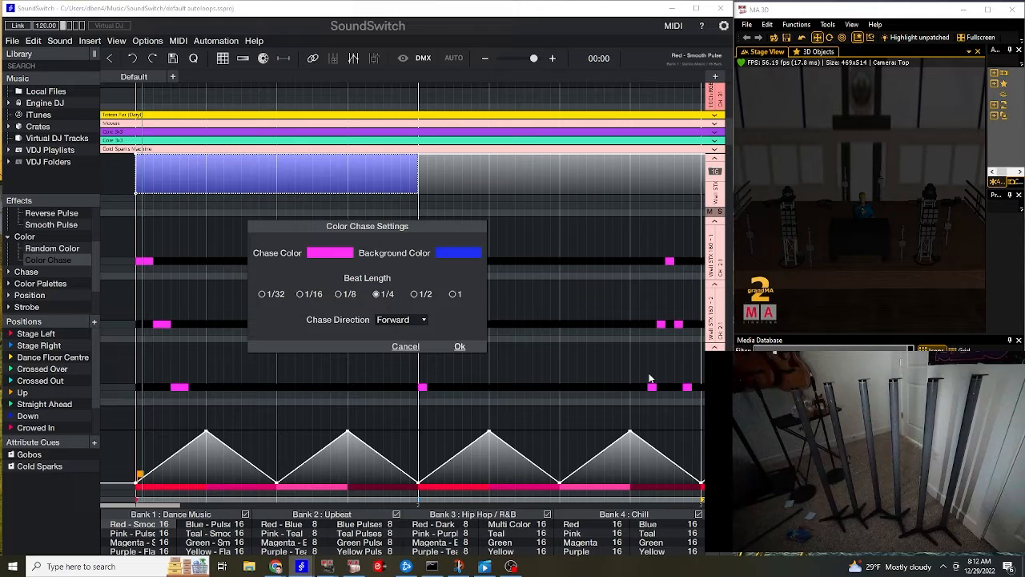
click(458, 346)
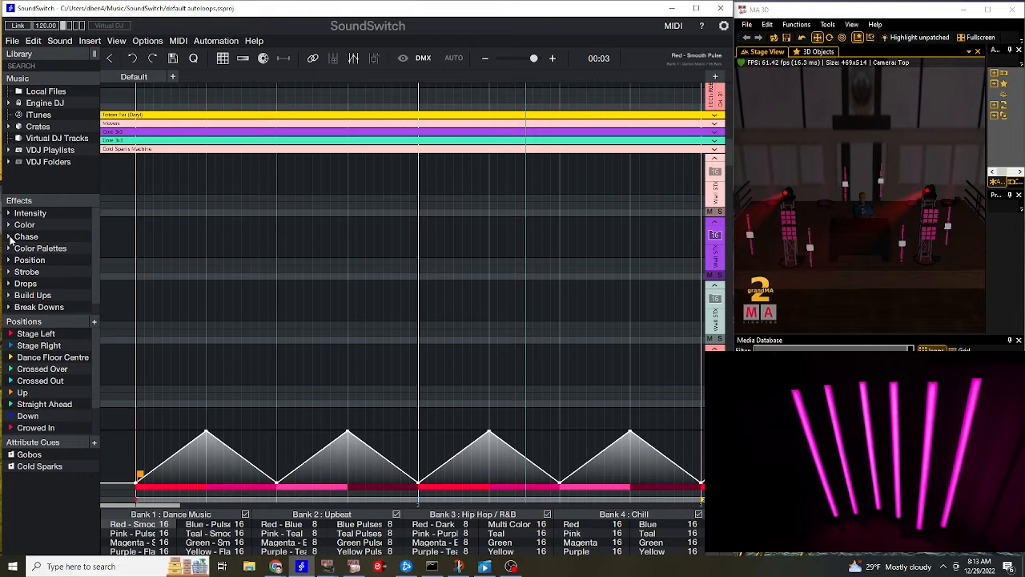
Step: Mark a new range on the tube group track and pick a chase effect for it
click(10, 237)
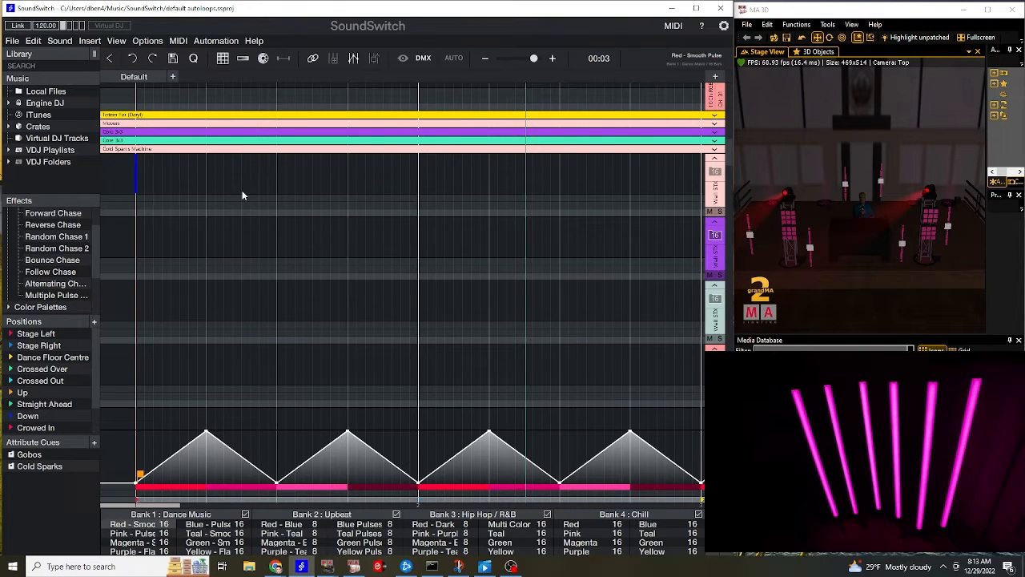
drag(138, 169, 496, 195)
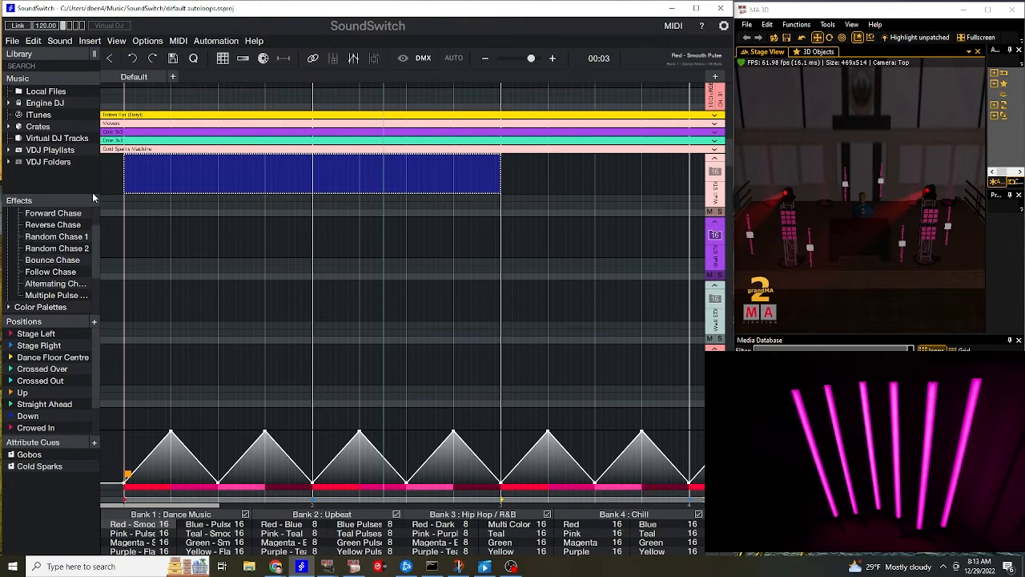
click(50, 273)
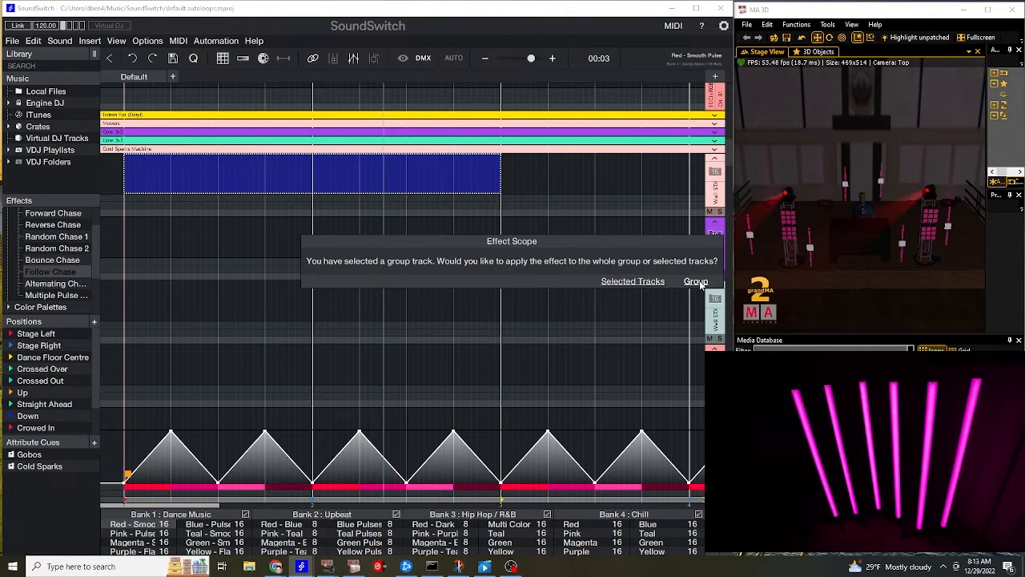
Step: Apply the chase to the whole group at 1/32 beat length and confirm
click(695, 282)
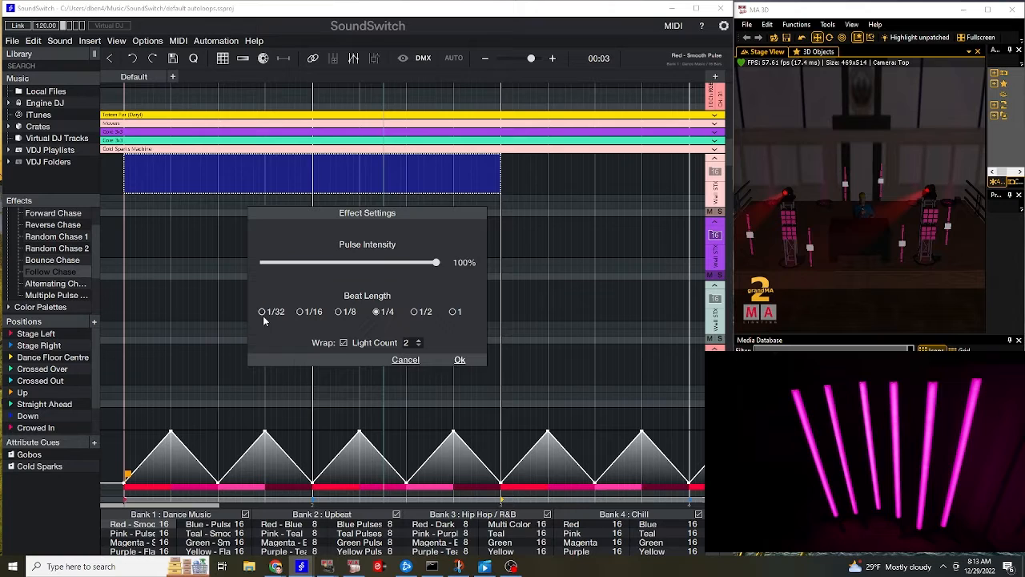
click(263, 311)
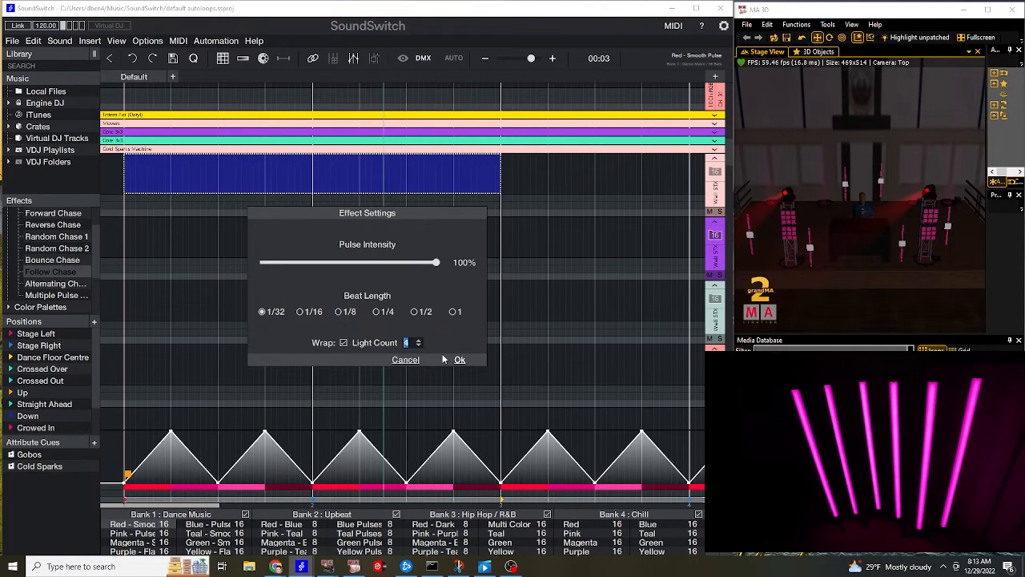
click(458, 359)
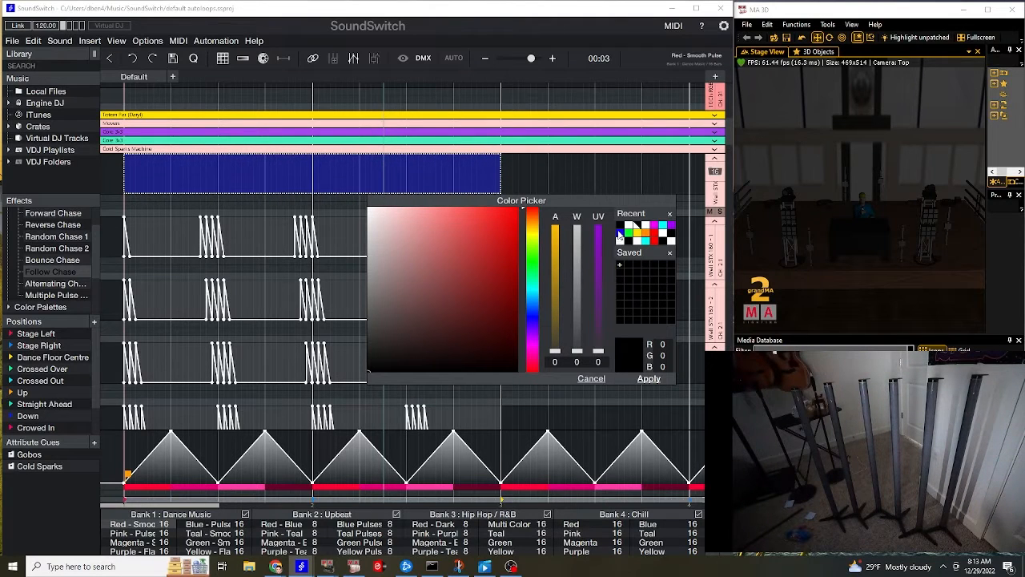
Step: Apply the chosen colour to the chase from the Color Picker
click(591, 378)
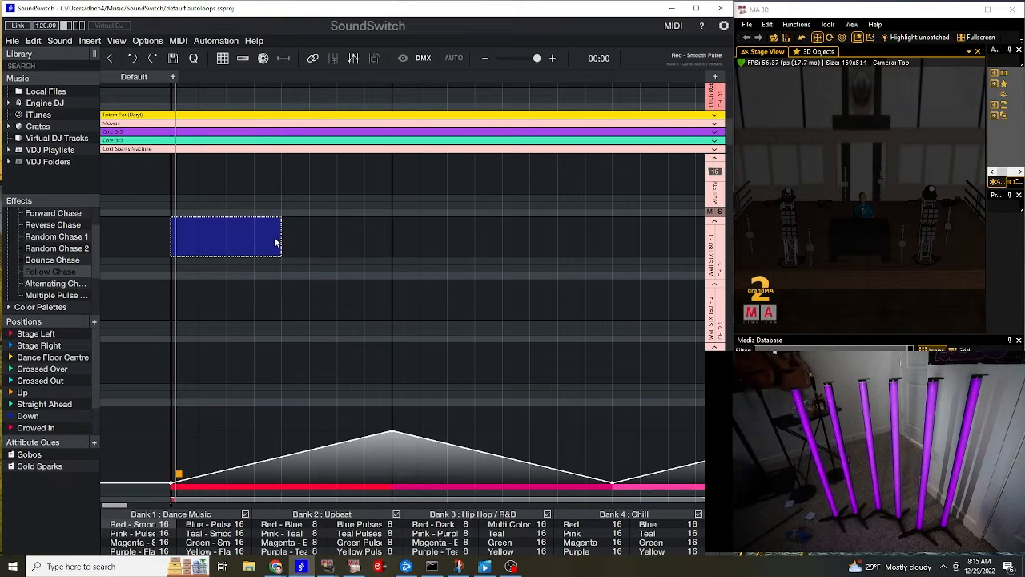
Step: Add the library effect to the marked region and confirm its beat length
double_click(227, 234)
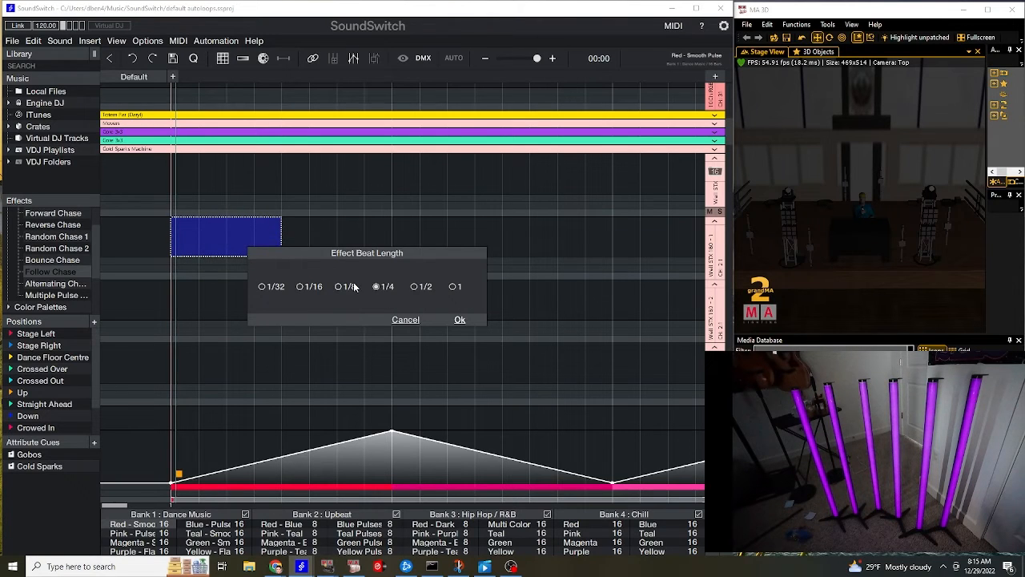
click(458, 318)
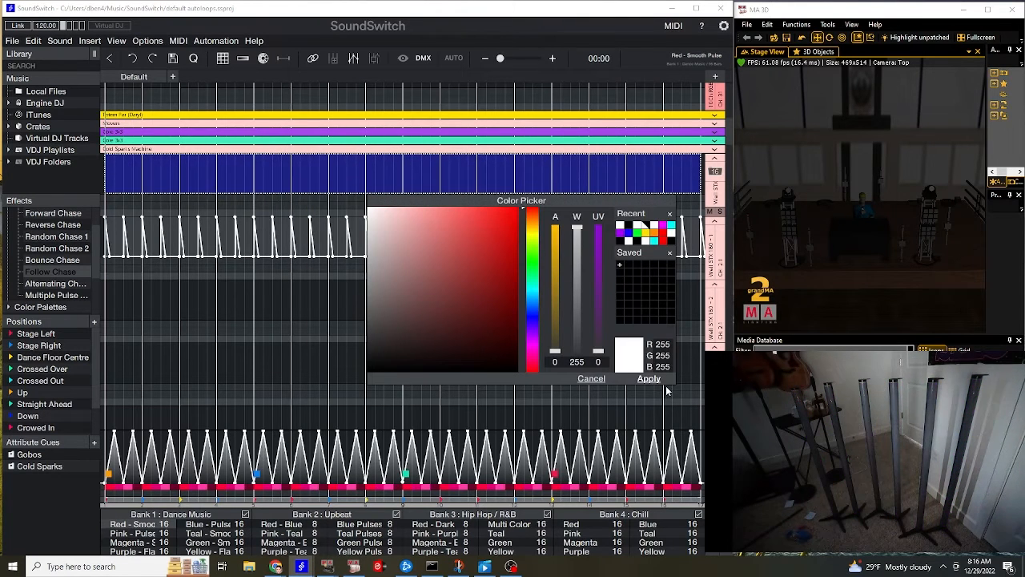
Step: Confirm white for the new chase and play the timeline to preview the tubes
key(ctrl+c)
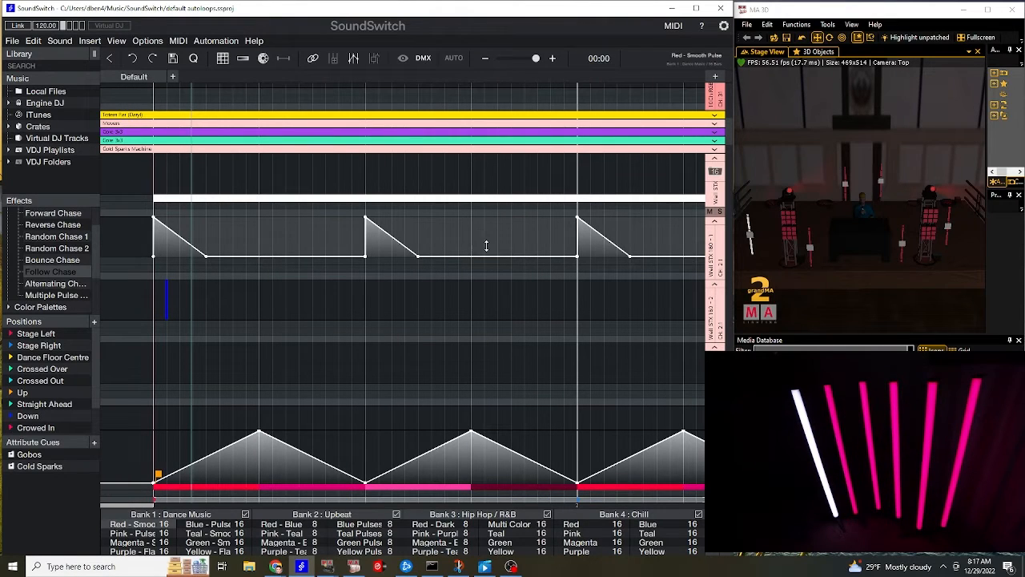
key(ctrl+v)
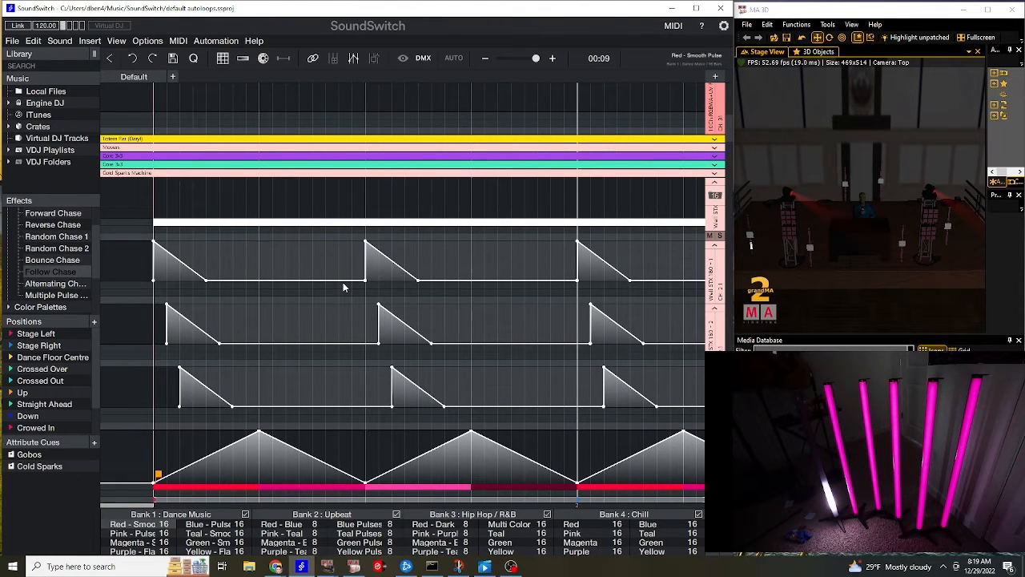
mouse_move(538, 265)
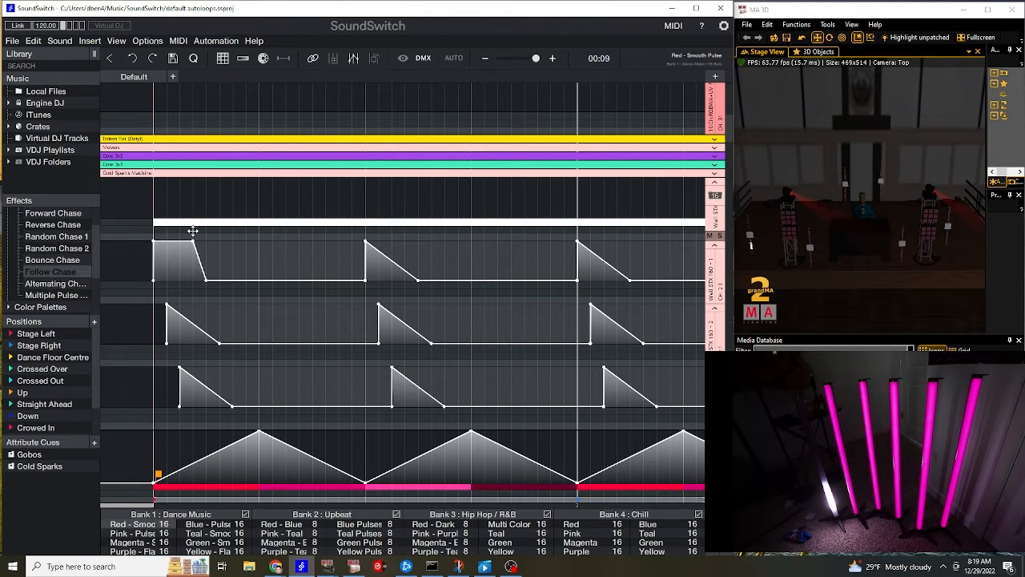
mouse_move(218, 225)
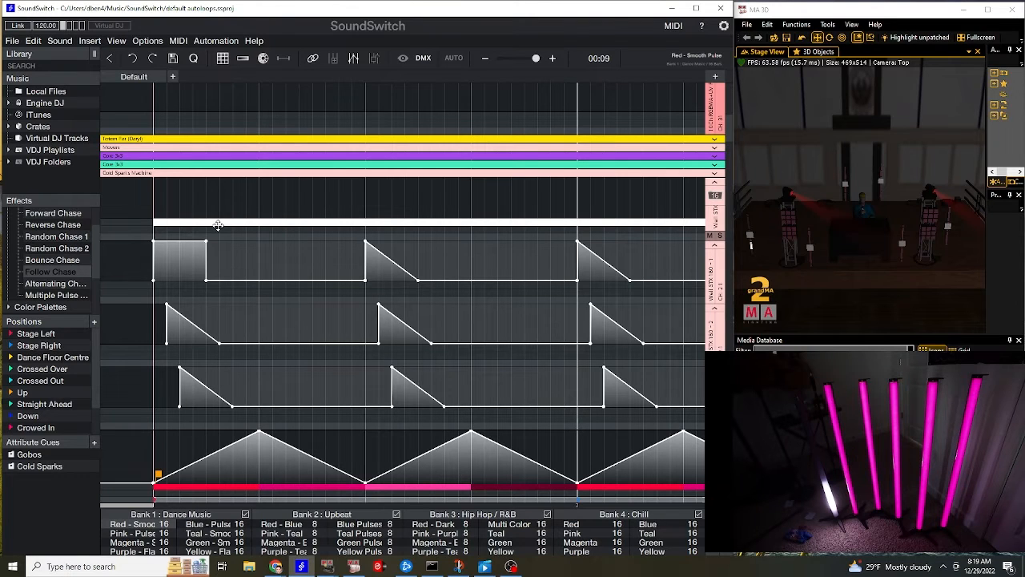
mouse_move(223, 231)
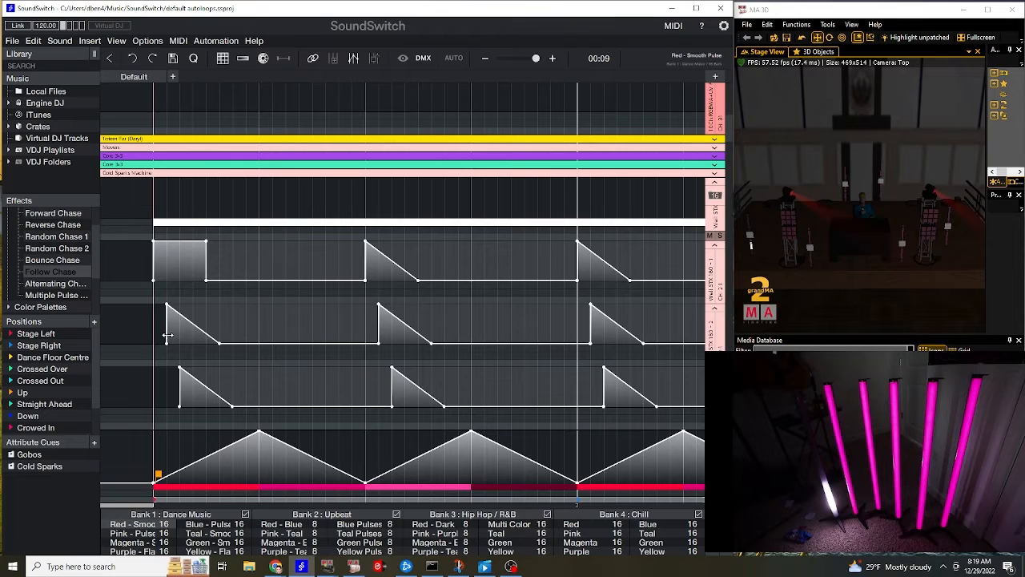
Step: Select the first pulse on the next tube track down
click(192, 324)
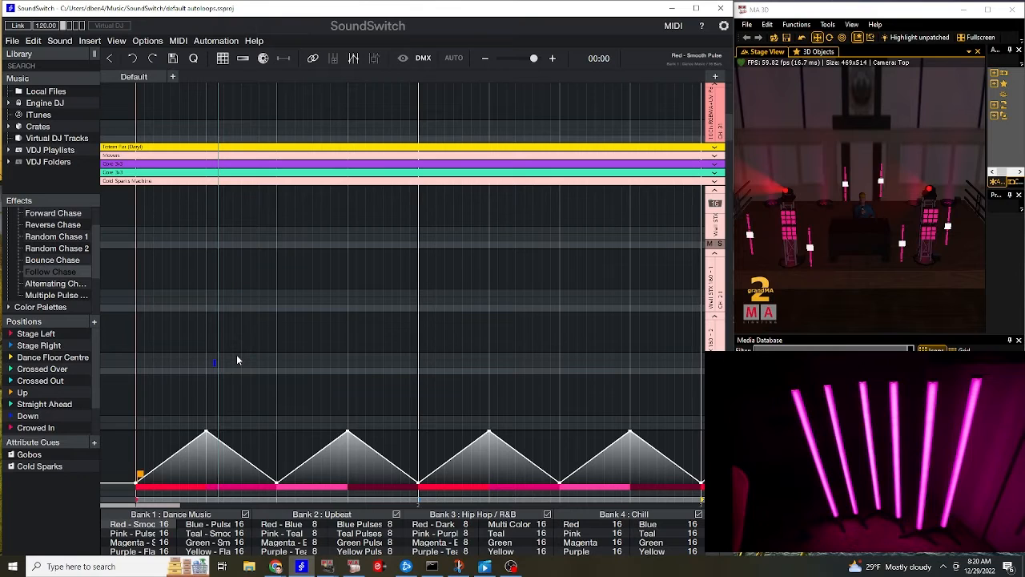
mouse_move(147, 253)
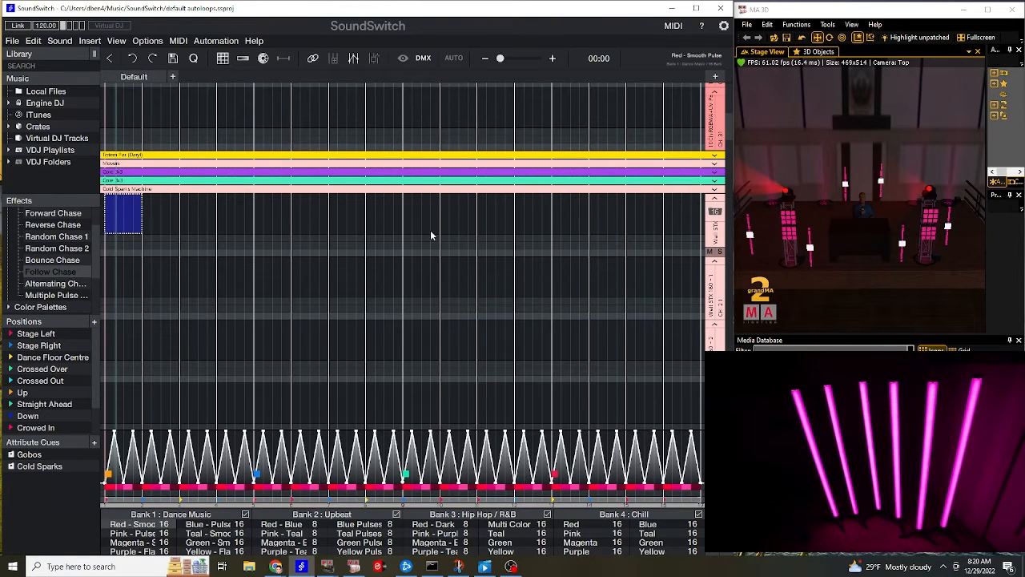
Step: Mark a long region across the tube tracks and apply a Random Intensity effect to it
drag(124, 214, 705, 215)
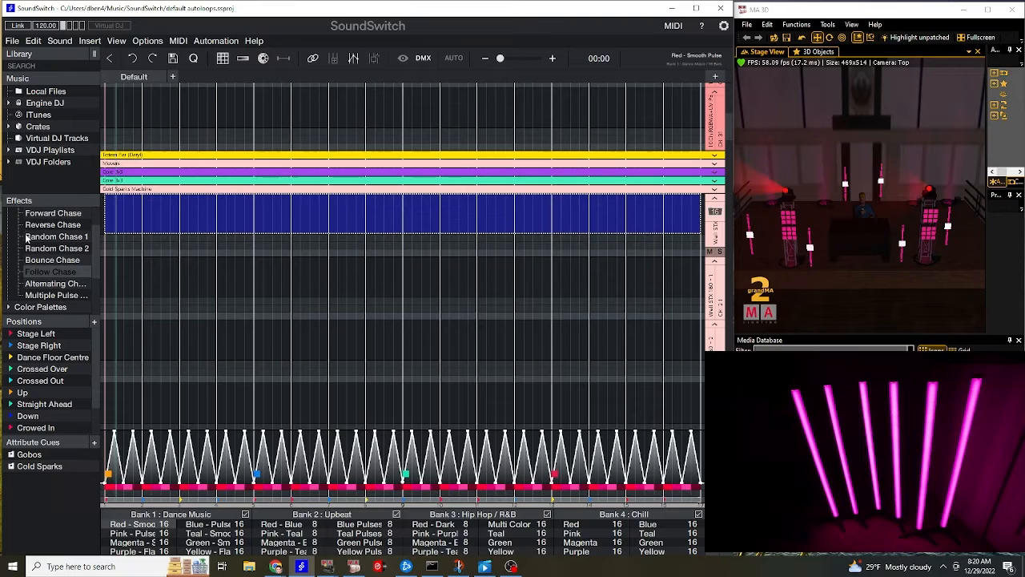
click(9, 212)
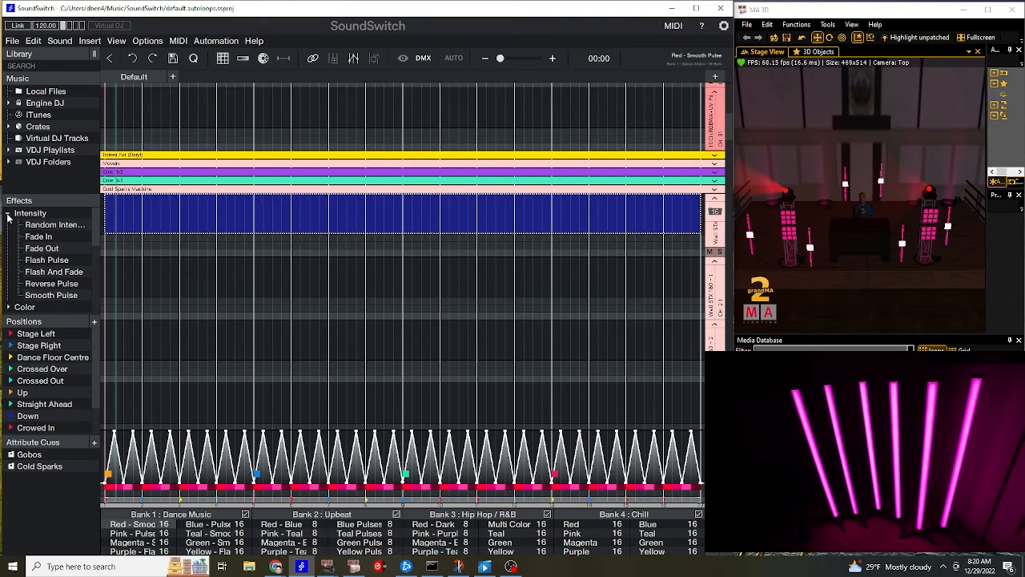
click(42, 247)
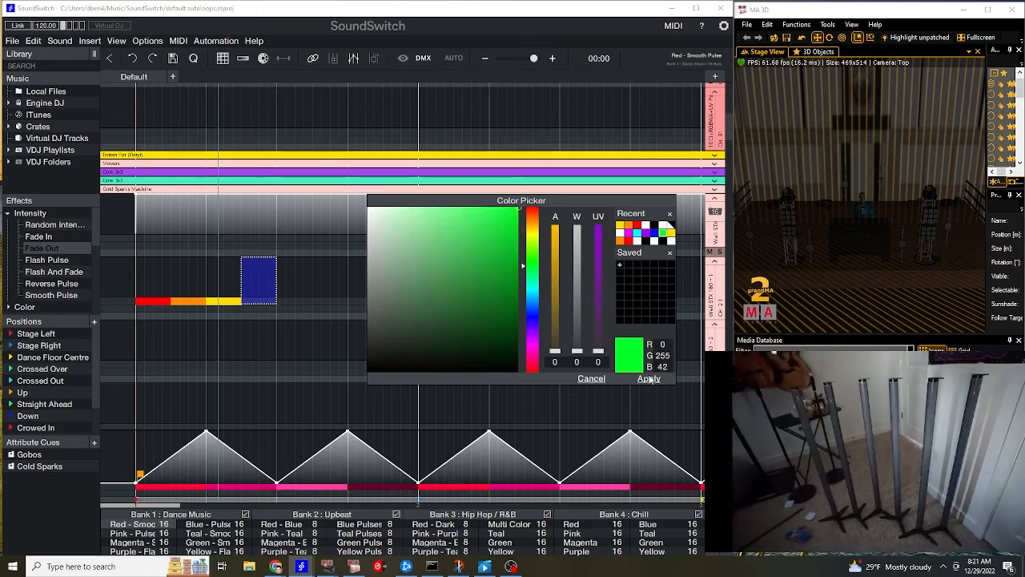
Step: Apply the green colour to the effect, then the purple colour to the new wide effect
click(647, 378)
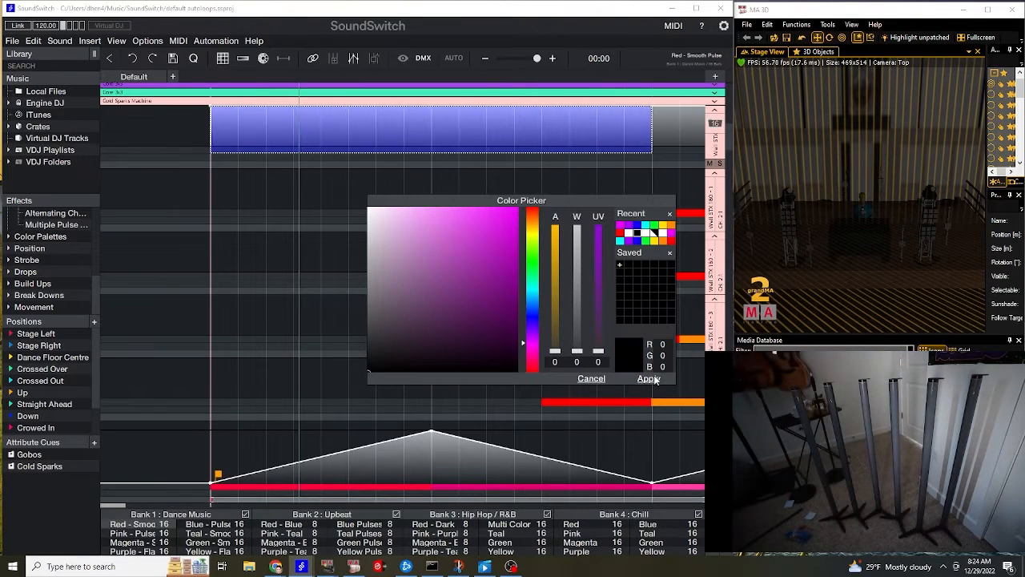
click(649, 378)
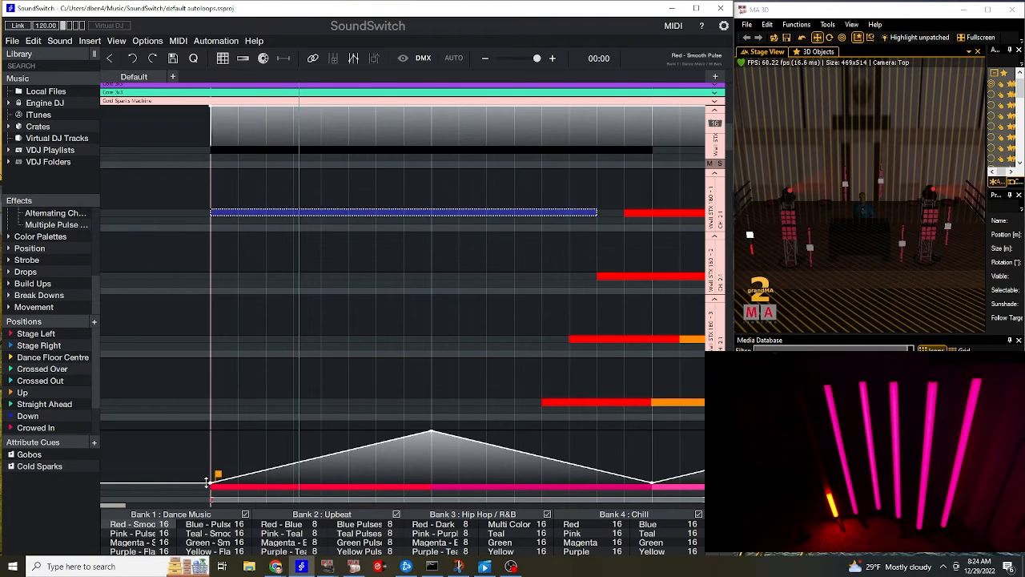
mouse_move(206, 125)
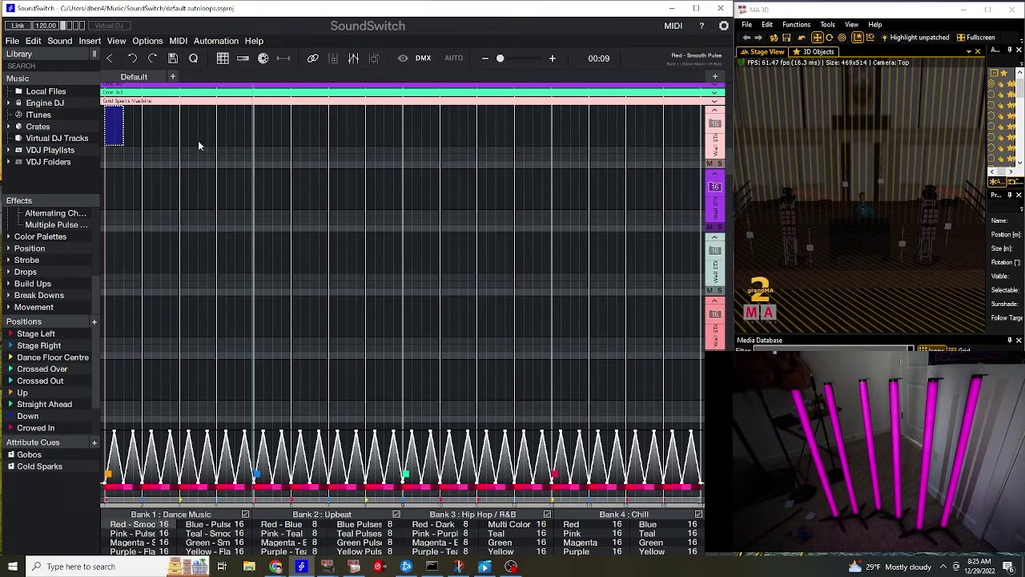
Step: Mark the whole stretch across all tube tracks and colour the effect white
drag(112, 109, 625, 344)
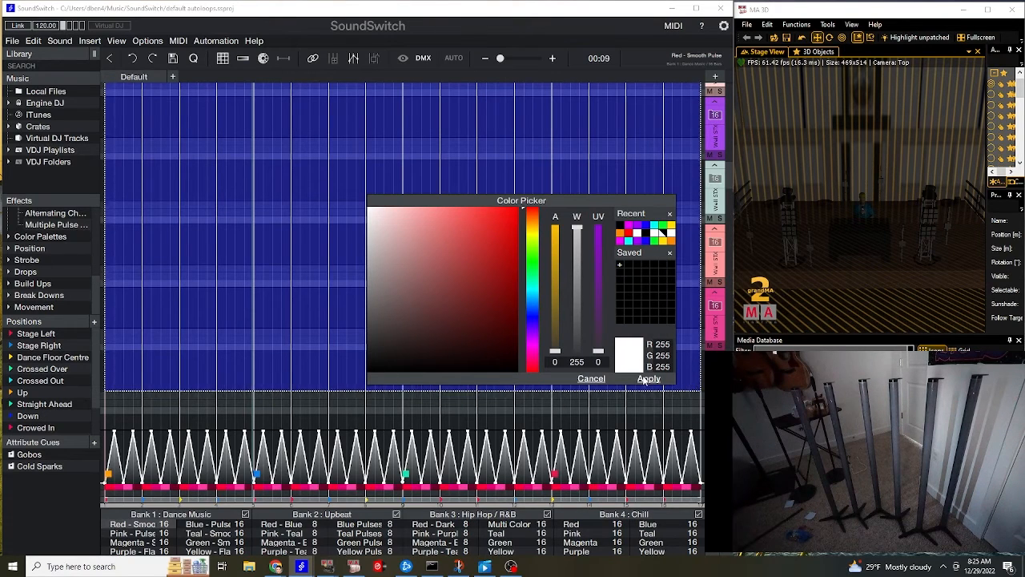
click(647, 378)
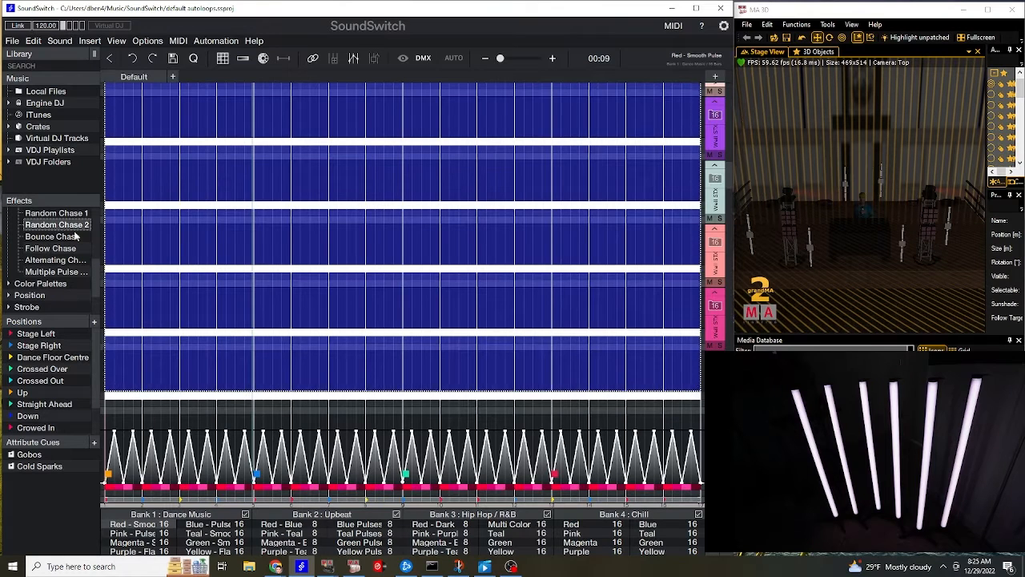
Step: Add a Random Chase 2 effect with a 1/16 beat length to the timeline
double_click(57, 225)
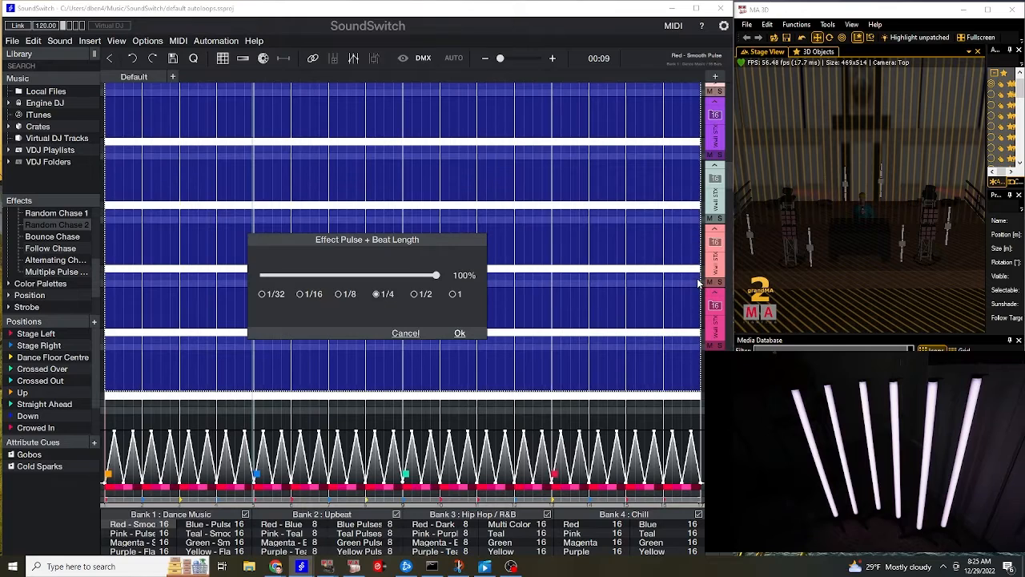
click(300, 295)
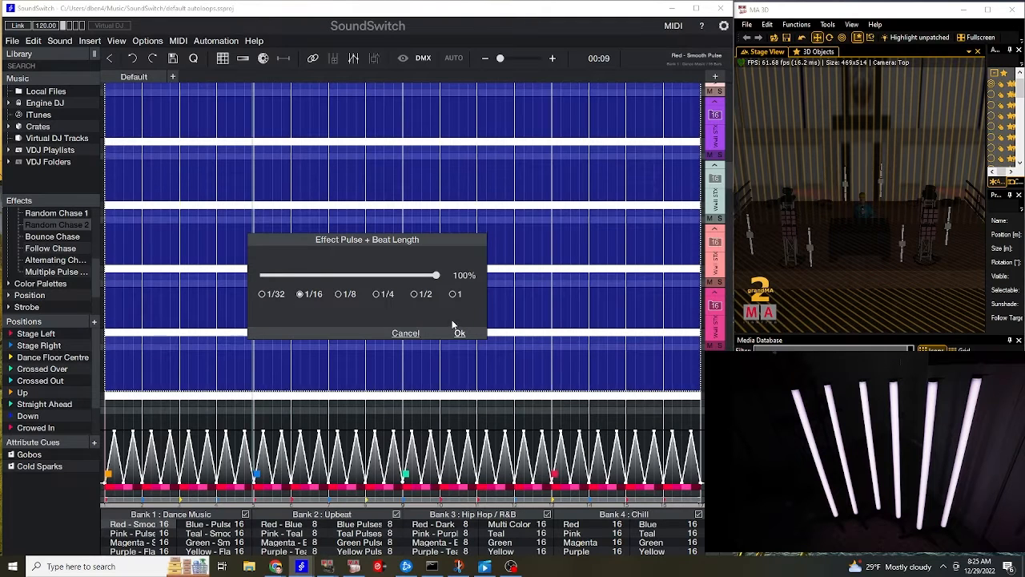
click(458, 331)
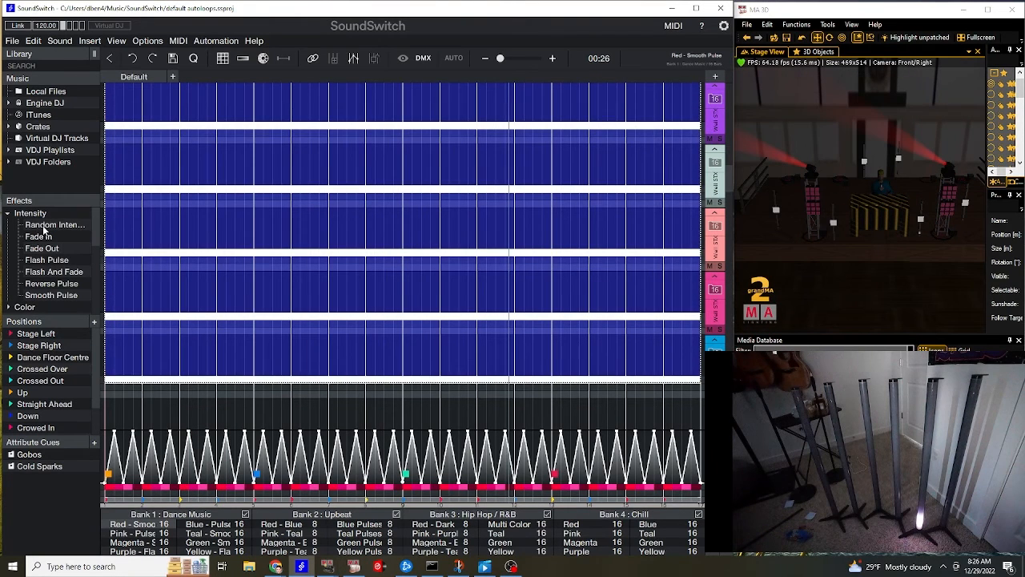
mouse_move(55, 228)
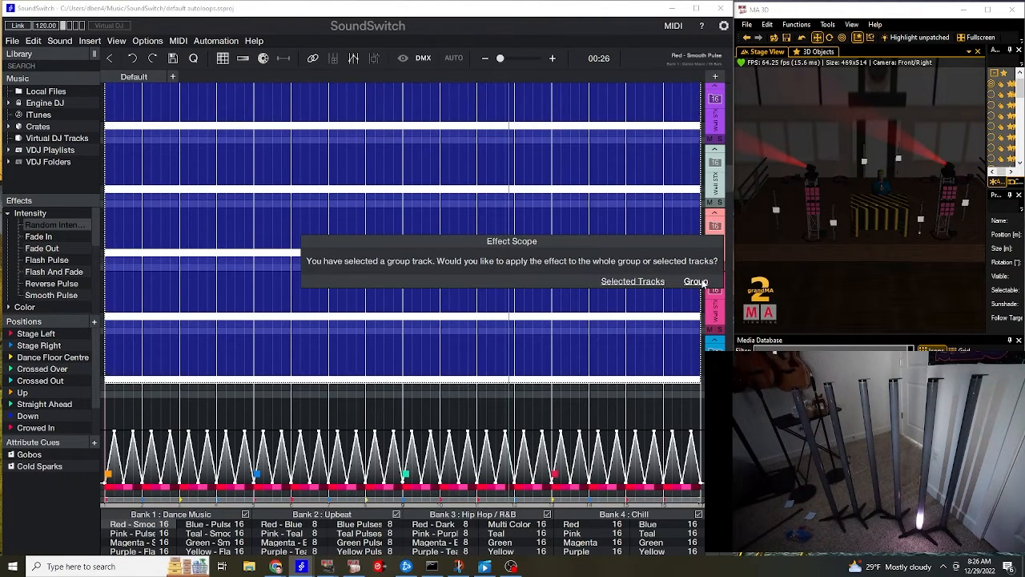
Step: Apply the Random Intensity effect to the whole tube group
click(695, 281)
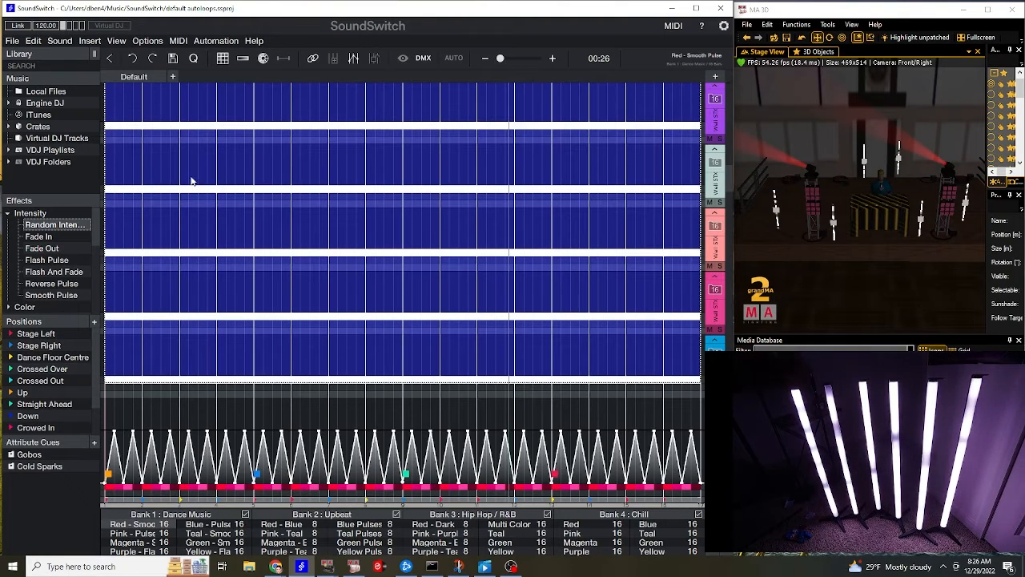